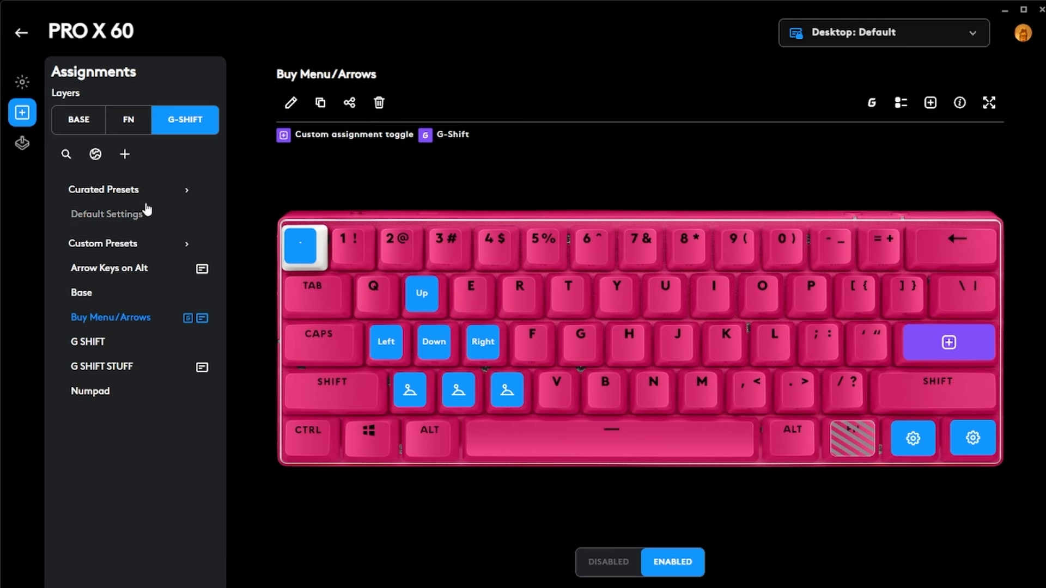
{"action": "mouse_move", "coordinate": [264, 214]}
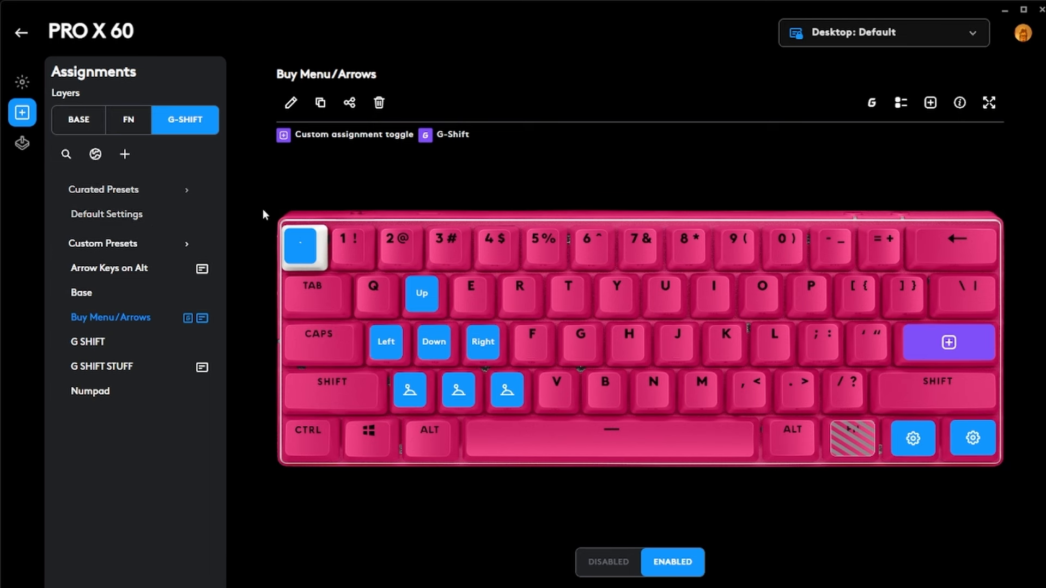
{"action": "mouse_move", "coordinate": [235, 190]}
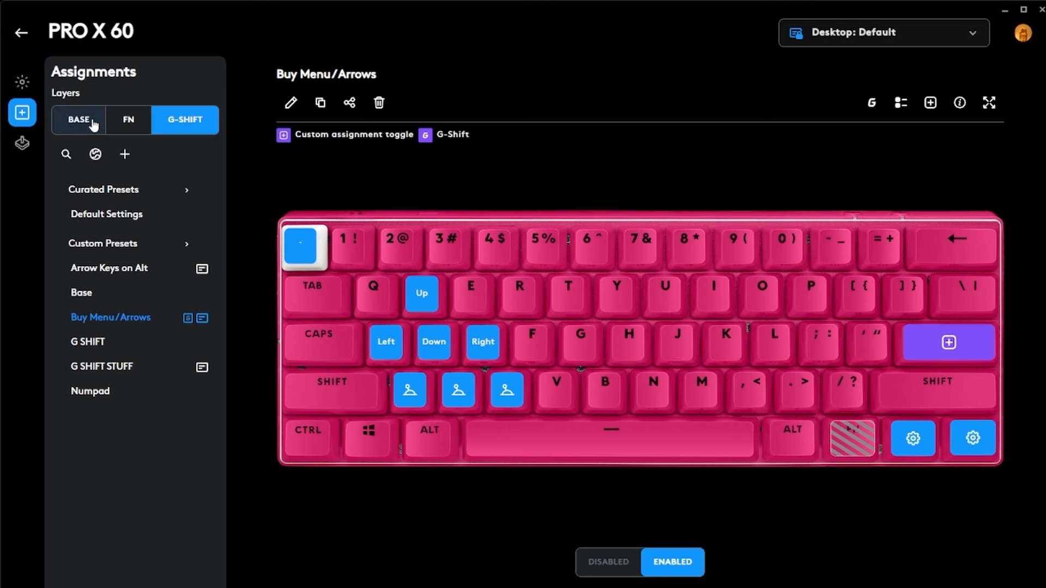
- Show the PRO X 60 Base layer, currently on Default Settings with the standard layout
{"action": "left_click", "coordinate": [106, 214]}
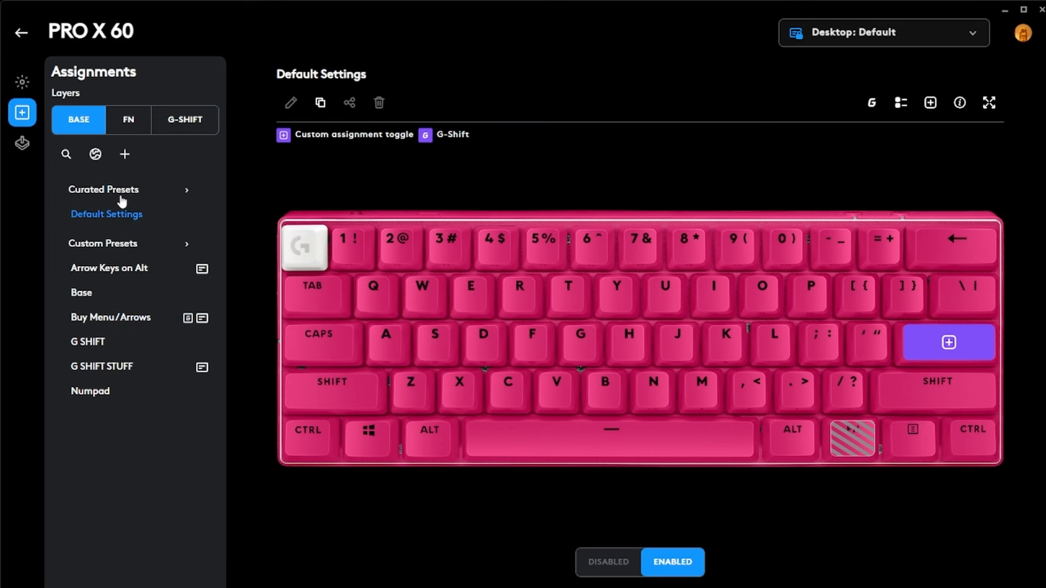
{"action": "mouse_move", "coordinate": [122, 224]}
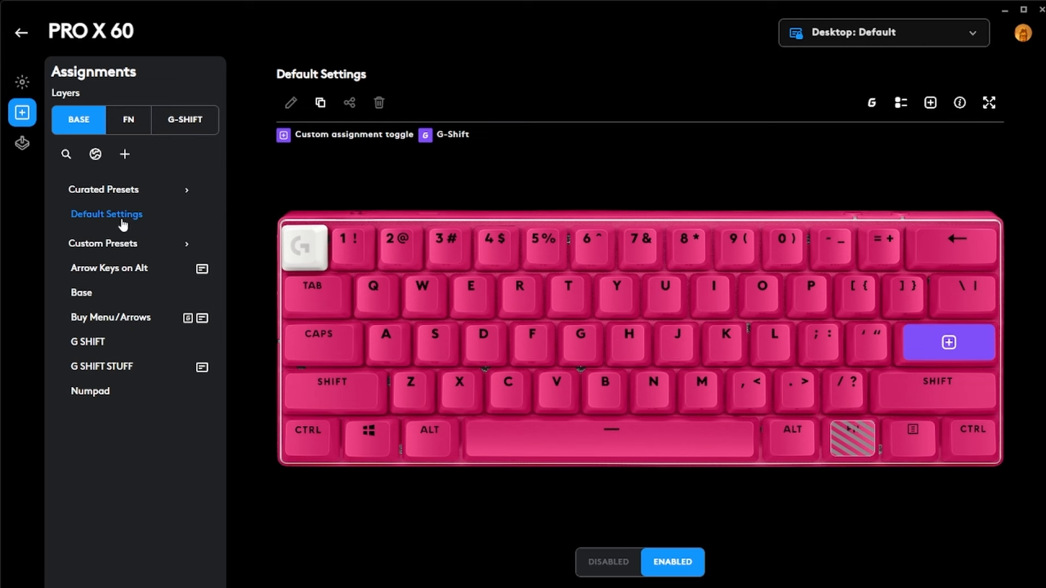
{"action": "mouse_move", "coordinate": [252, 488]}
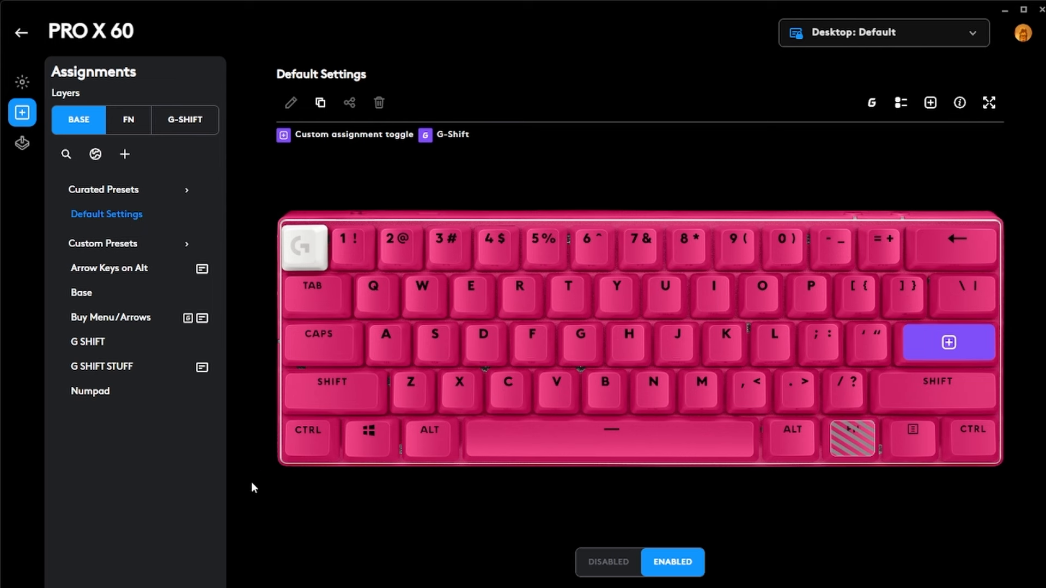
{"action": "mouse_move", "coordinate": [681, 197]}
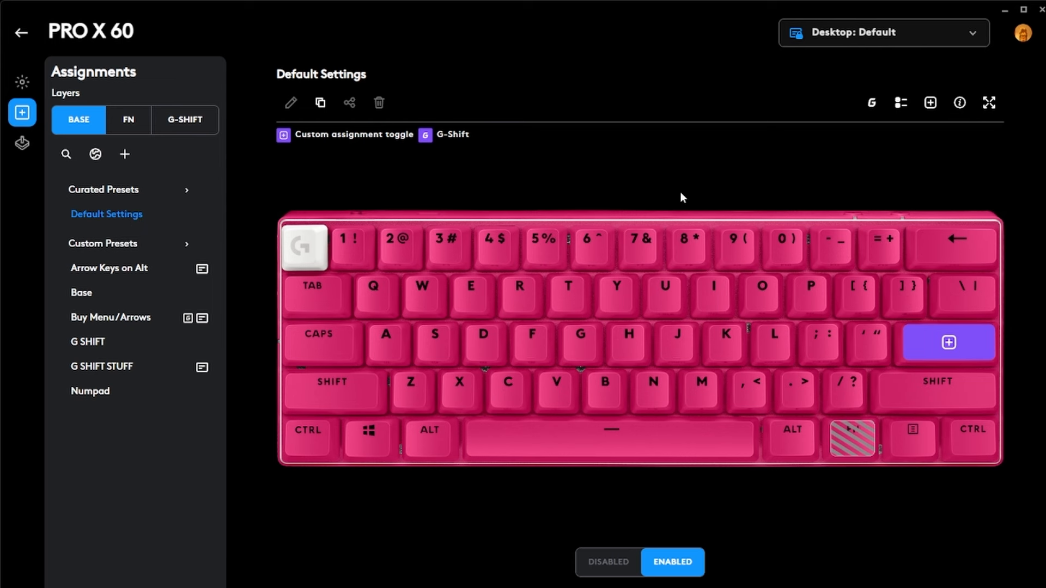
{"action": "left_click", "coordinate": [127, 120]}
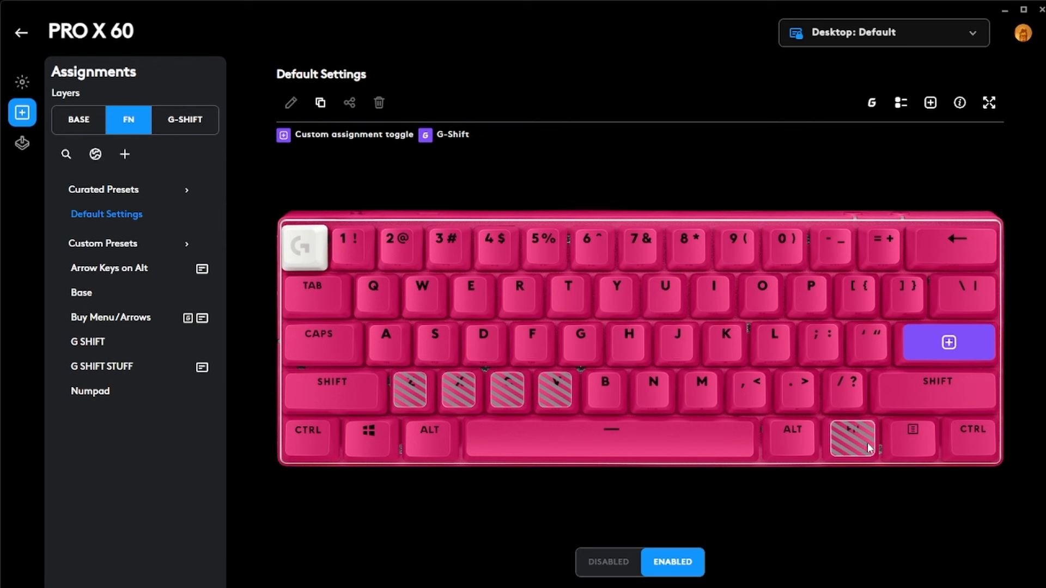
{"action": "mouse_move", "coordinate": [865, 451]}
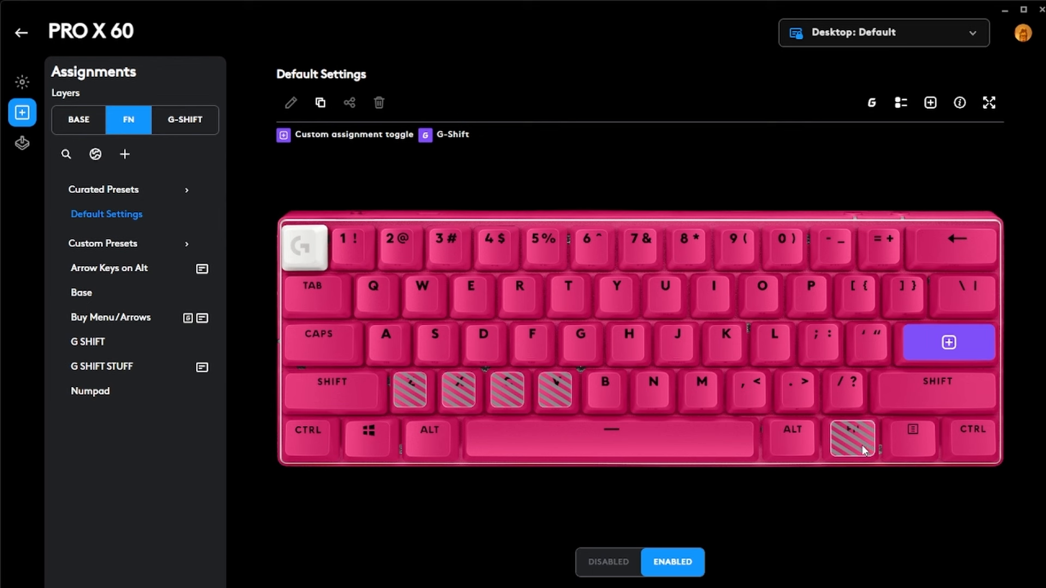
{"action": "mouse_move", "coordinate": [185, 120]}
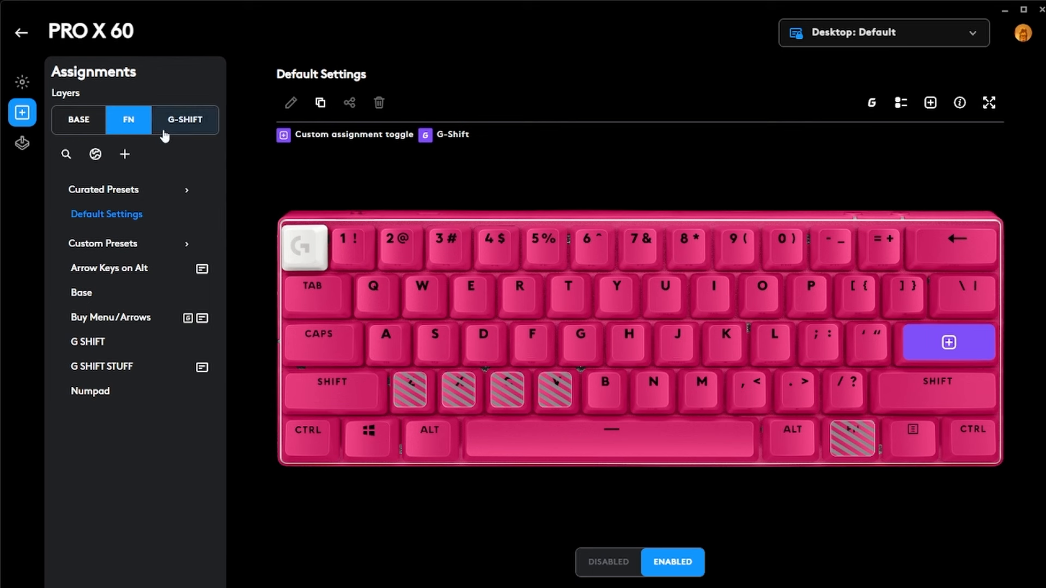
{"action": "mouse_move", "coordinate": [175, 130]}
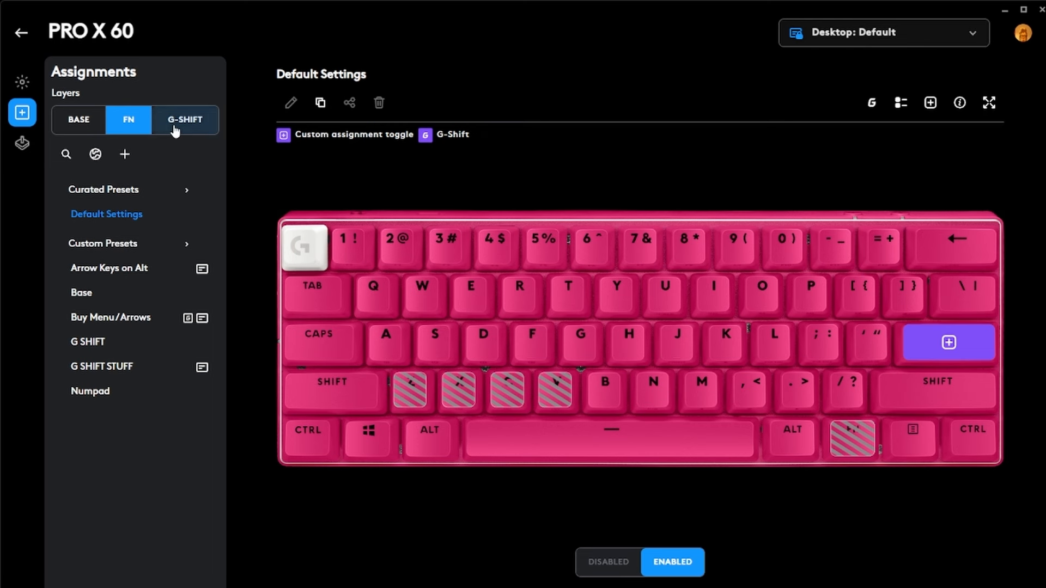
{"action": "left_click", "coordinate": [111, 317]}
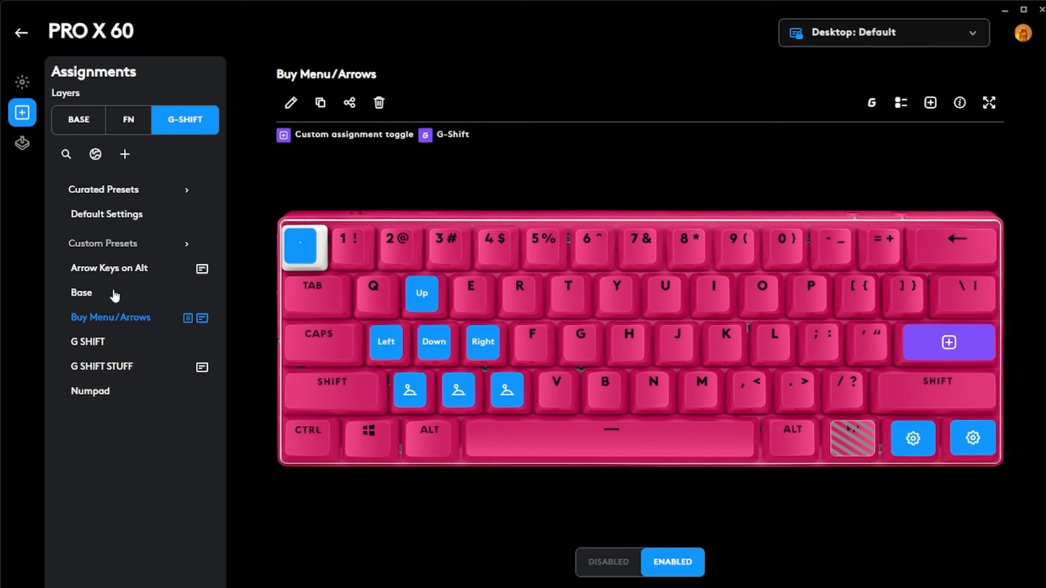
{"action": "mouse_move", "coordinate": [216, 265]}
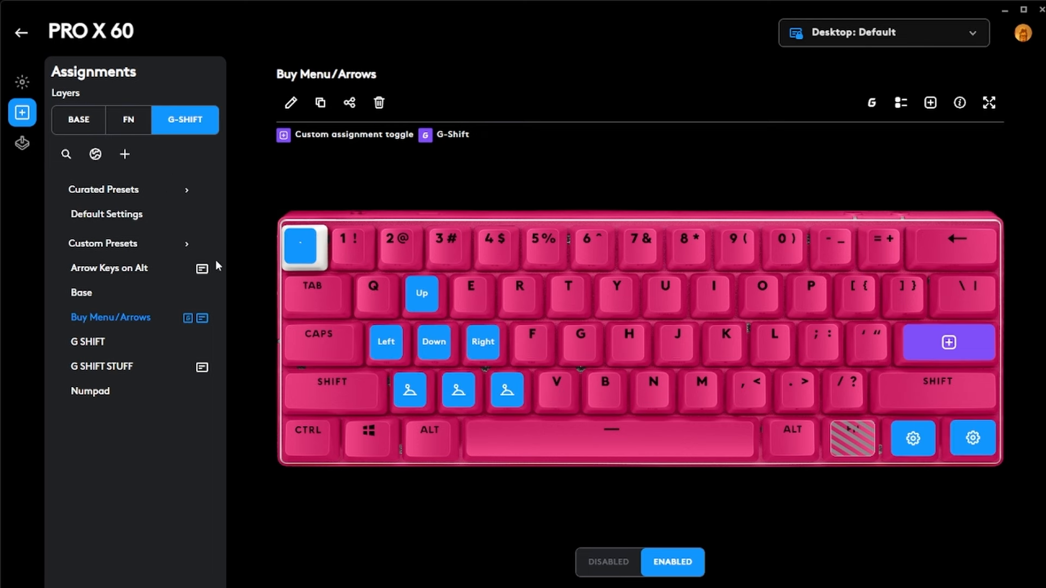
{"action": "left_click", "coordinate": [106, 213]}
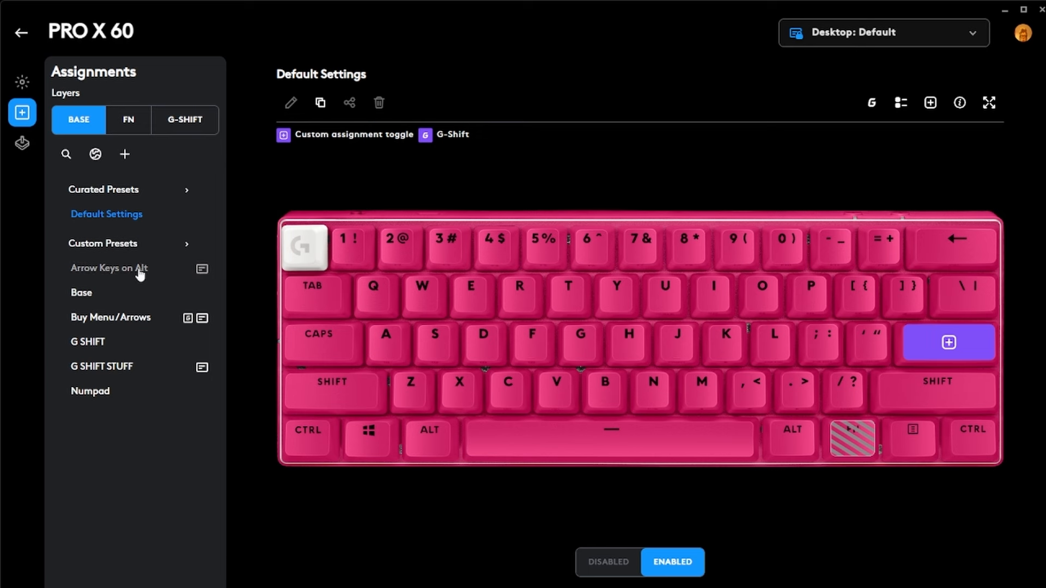
- Apply the Arrow Keys on Alt preset to Base, mapping W/A/S/D to Up/Left/Down/Right
{"action": "left_click", "coordinate": [108, 268]}
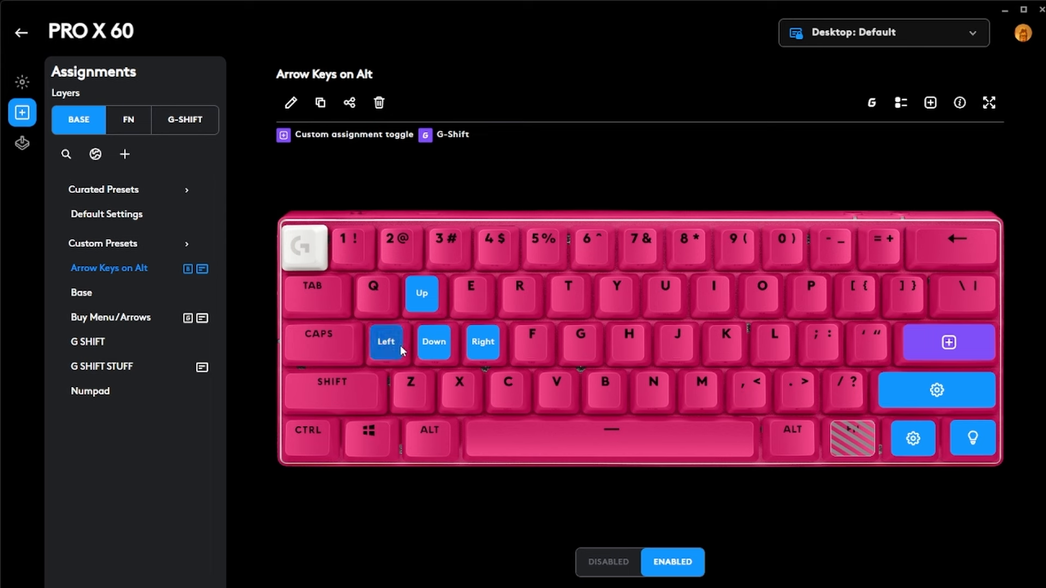
{"action": "mouse_move", "coordinate": [482, 359]}
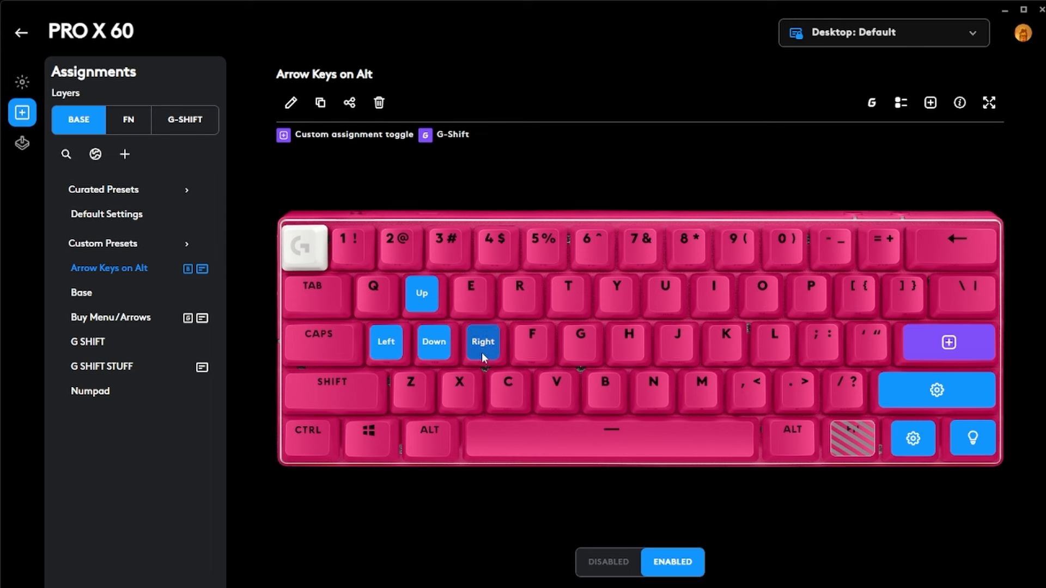
{"action": "mouse_move", "coordinate": [422, 293]}
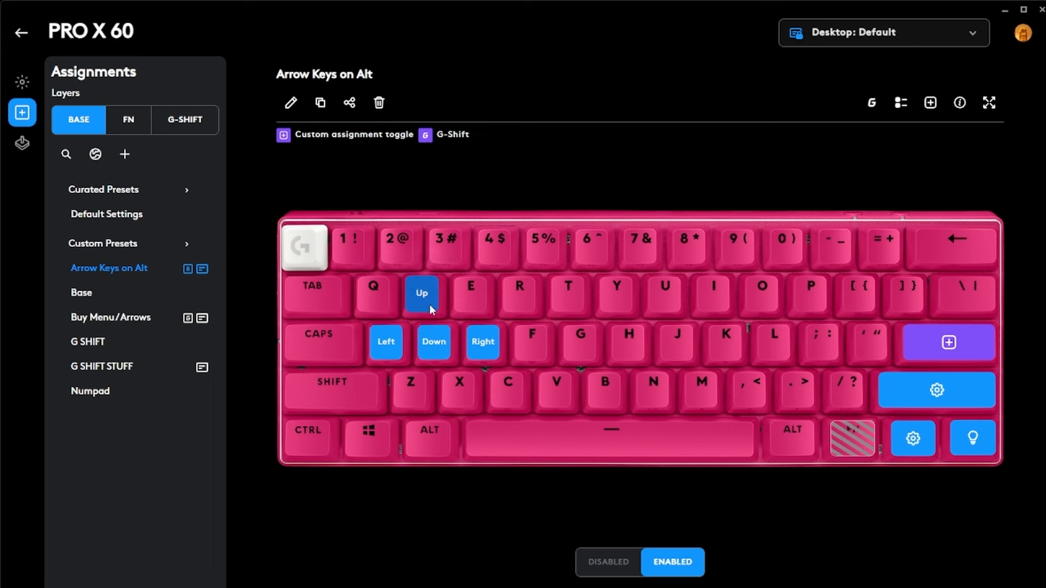
{"action": "mouse_move", "coordinate": [944, 444]}
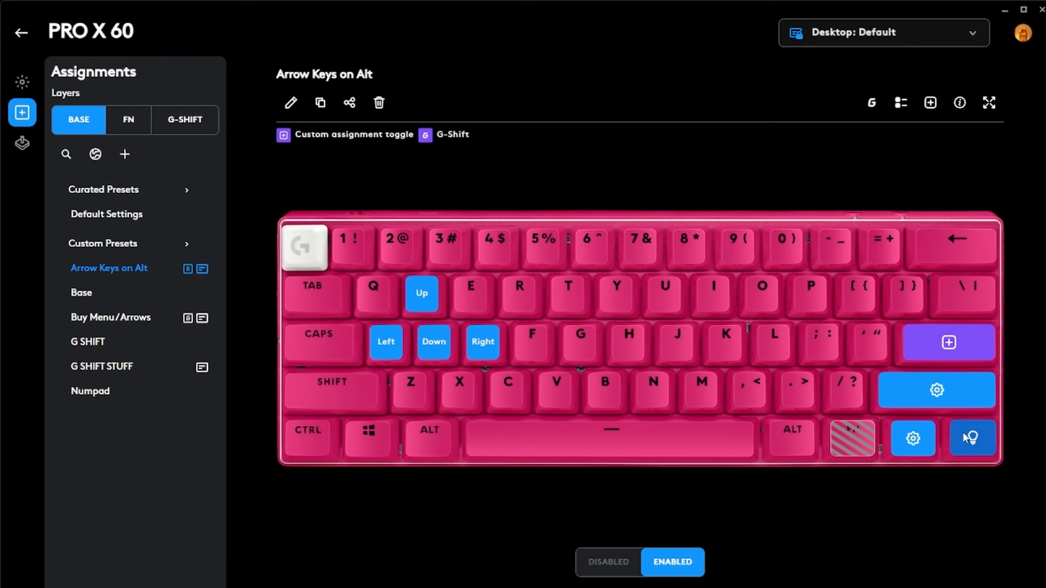
{"action": "mouse_move", "coordinate": [853, 425]}
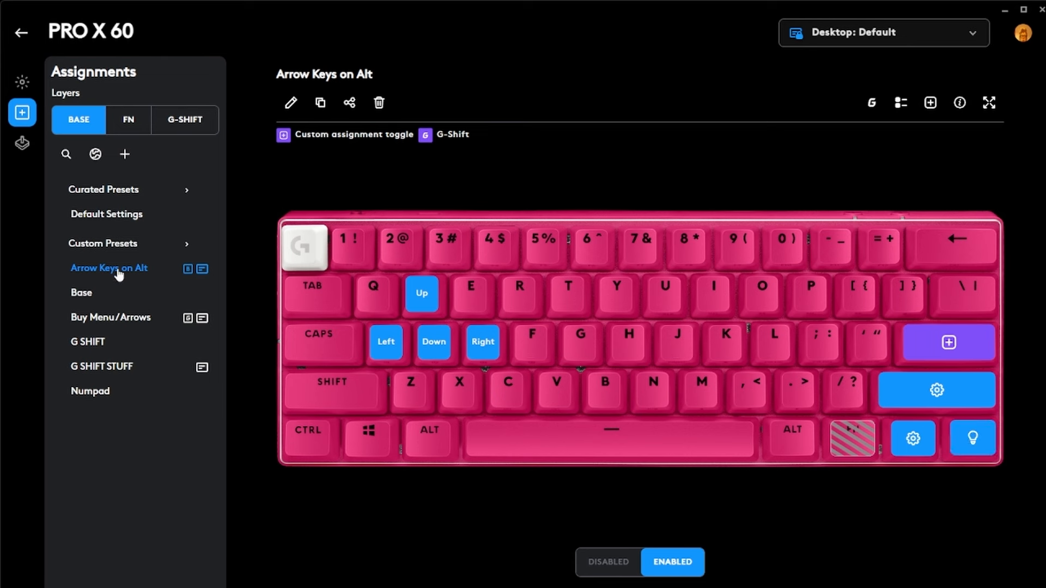
{"action": "mouse_move", "coordinate": [78, 119]}
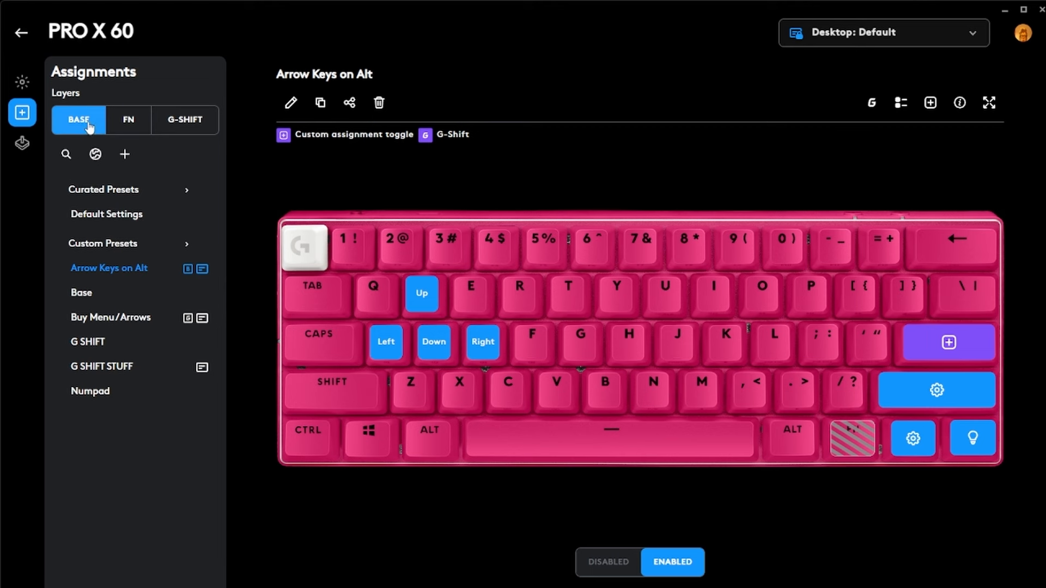
- Switch to the G-Shift layer to confirm it still uses Buy Menu/Arrows
{"action": "left_click", "coordinate": [111, 317]}
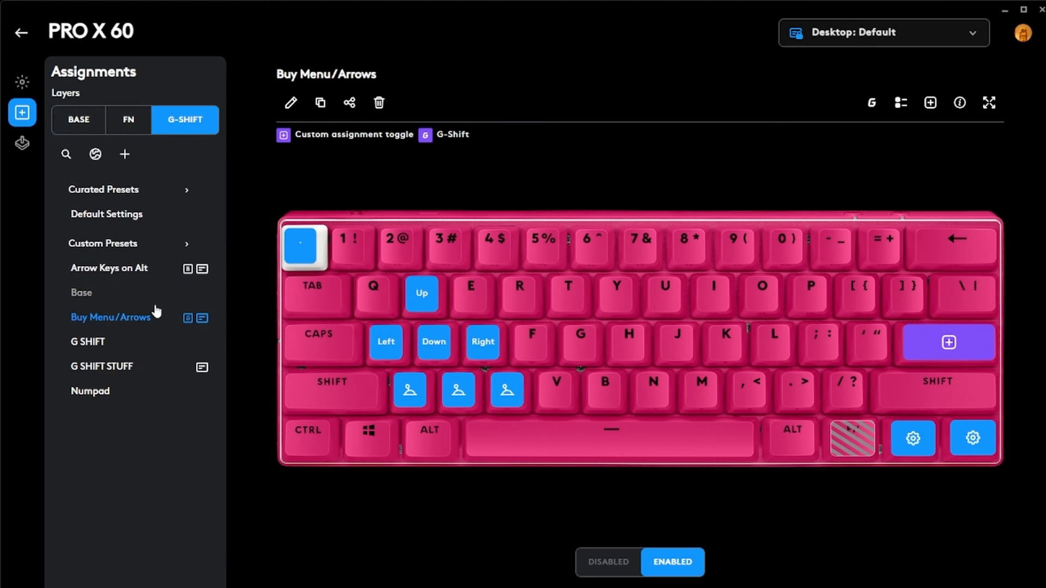
{"action": "mouse_move", "coordinate": [191, 275]}
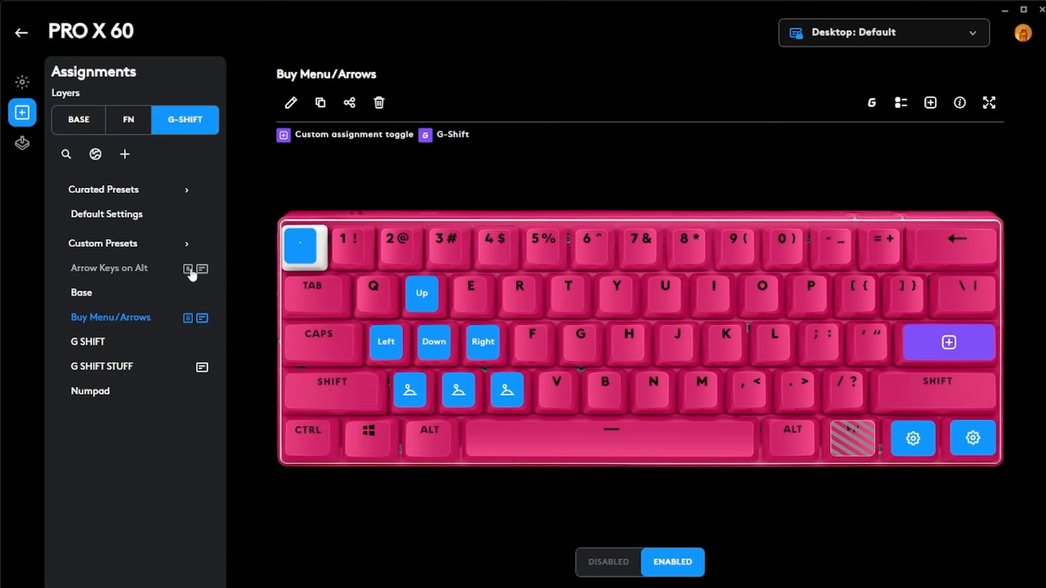
{"action": "mouse_move", "coordinate": [191, 322]}
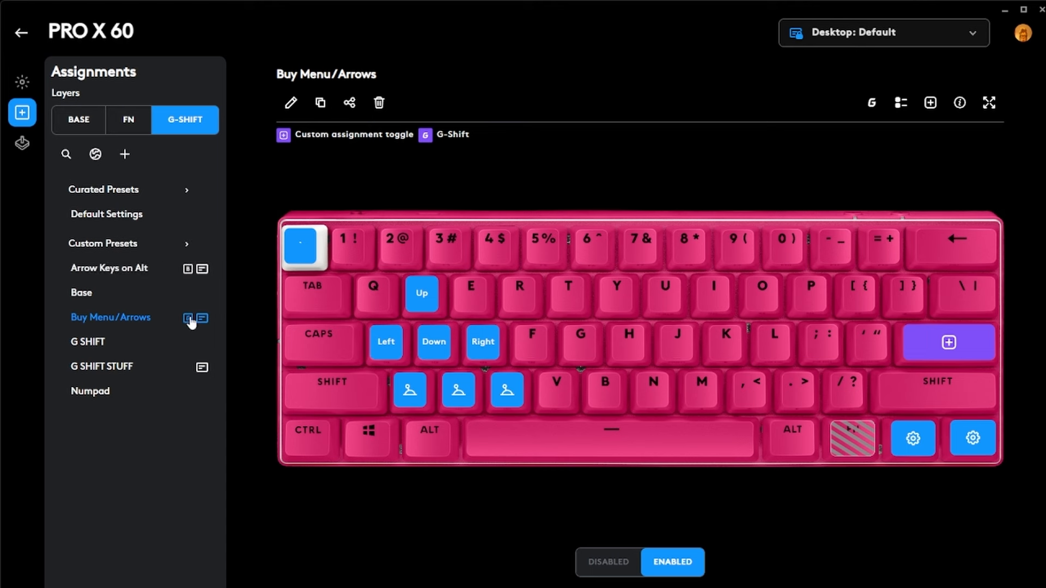
{"action": "mouse_move", "coordinate": [234, 270]}
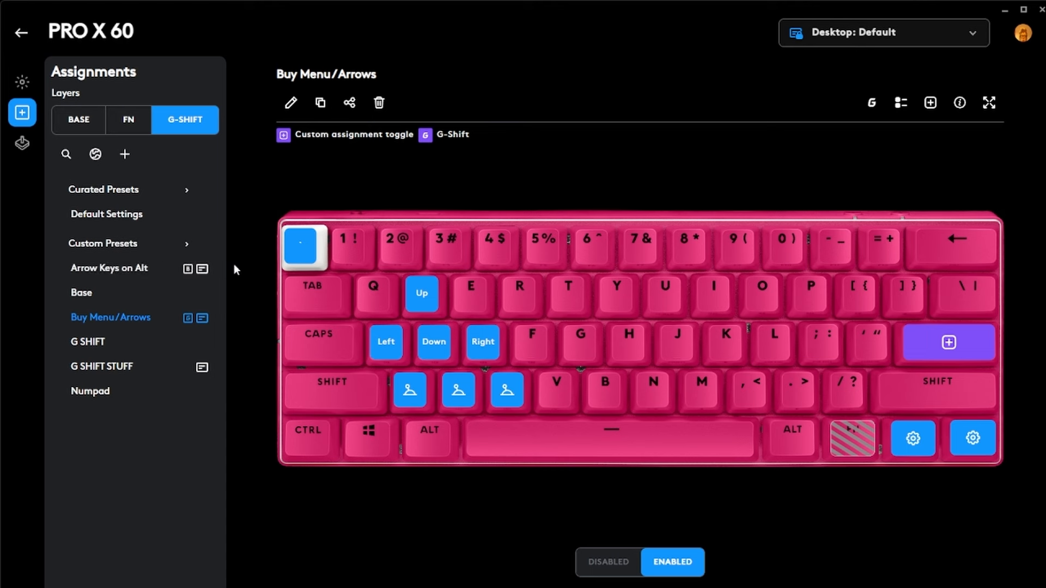
{"action": "mouse_move", "coordinate": [147, 274]}
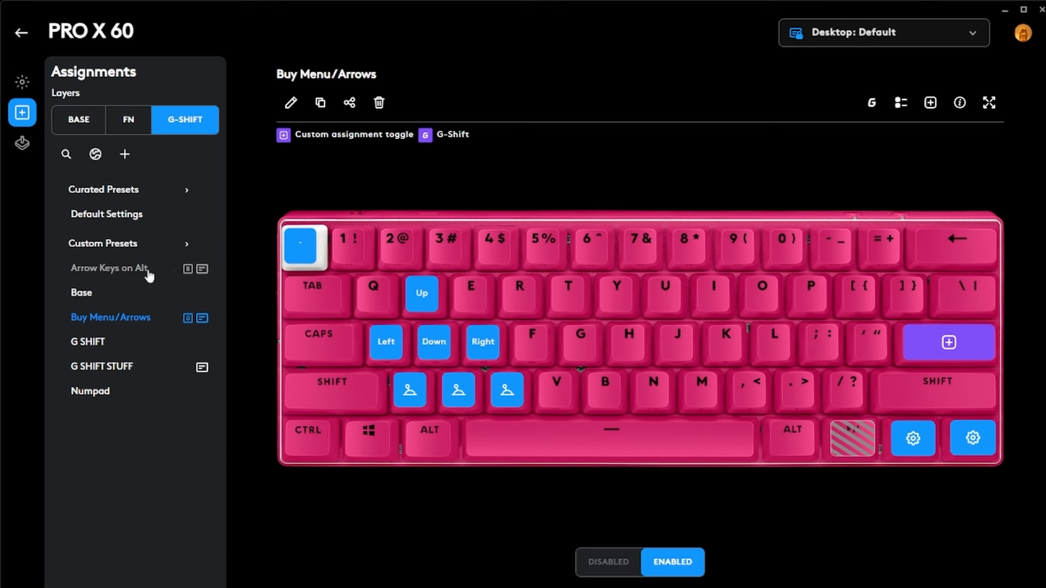
{"action": "mouse_move", "coordinate": [307, 438]}
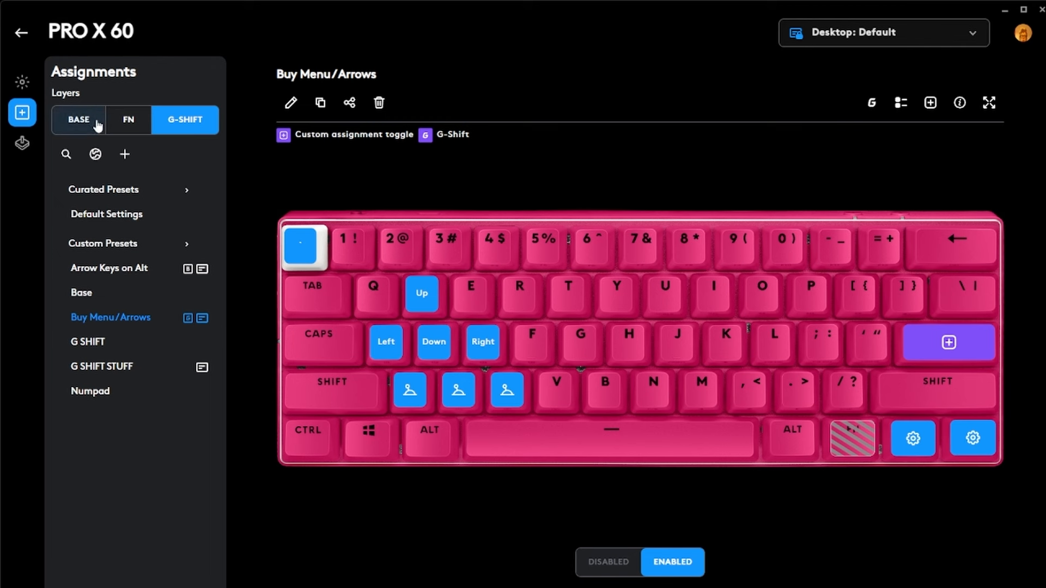
- Return to the Base layer to verify Arrow Keys on Alt with arrows on W/A/S/D
{"action": "left_click", "coordinate": [109, 267]}
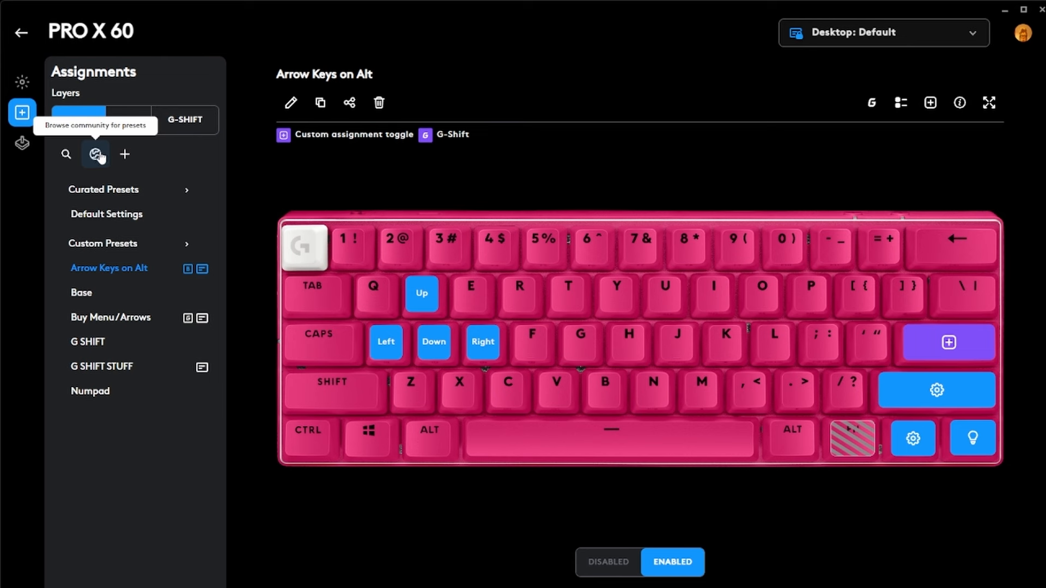
{"action": "mouse_move", "coordinate": [98, 160]}
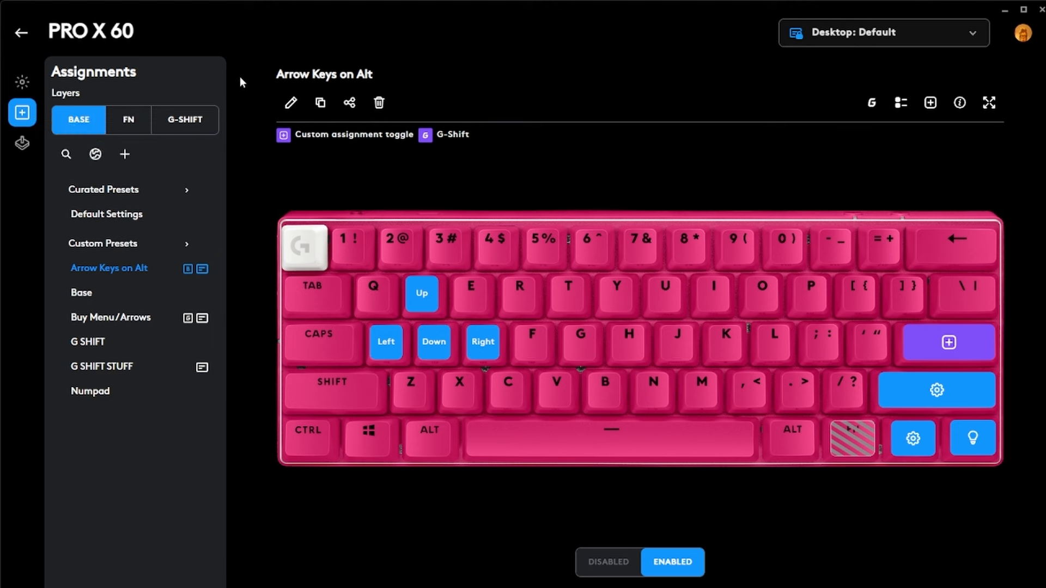
{"action": "mouse_move", "coordinate": [270, 65]}
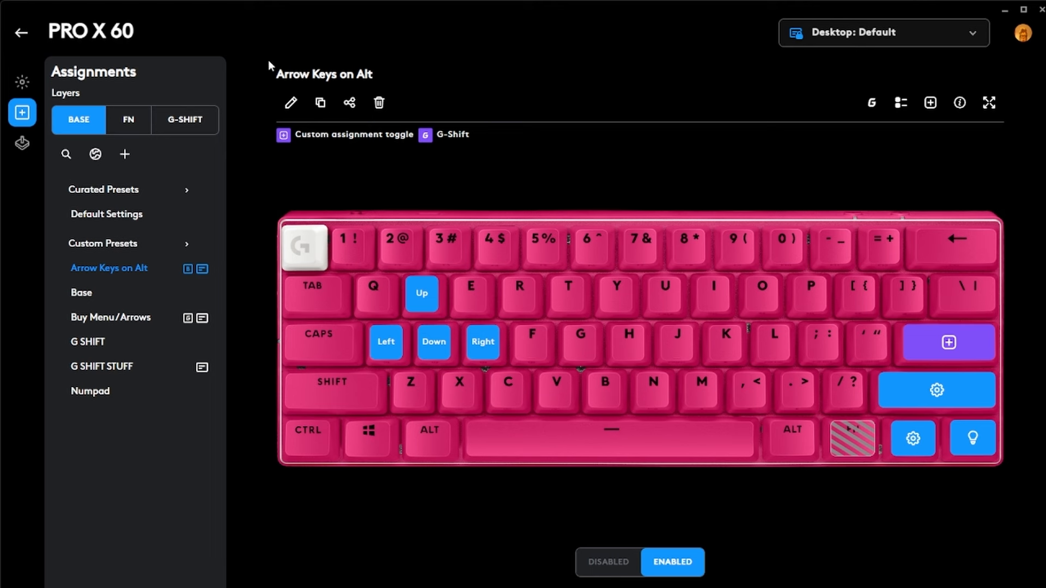
{"action": "mouse_move", "coordinate": [95, 155]}
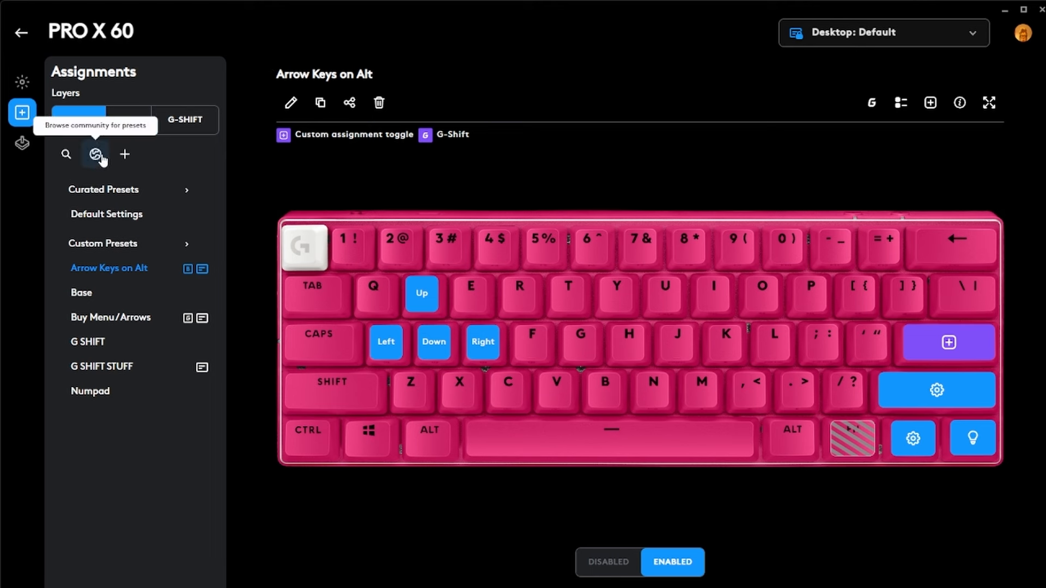